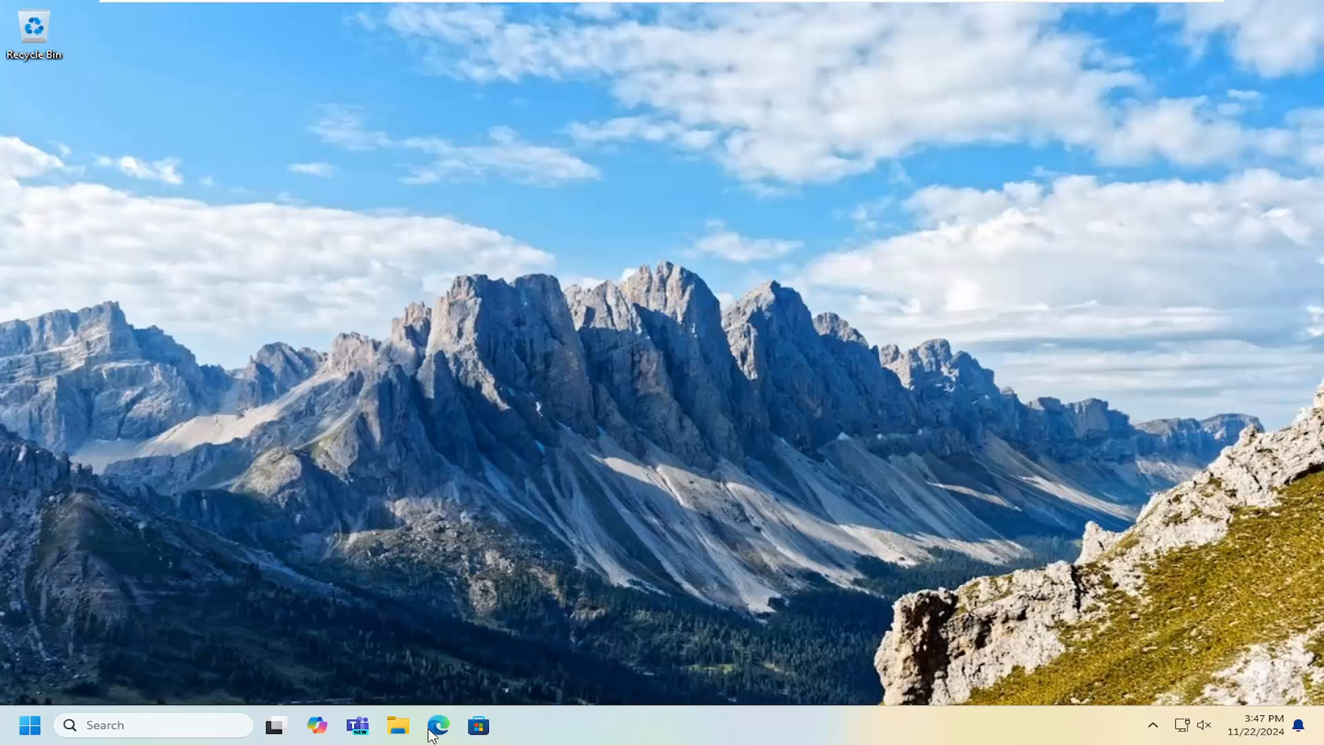
Launch the browser, load the Lenovo Warranty Lookup page, and enter 'null' as serial
{"action": "left_click", "coordinate": [438, 724]}
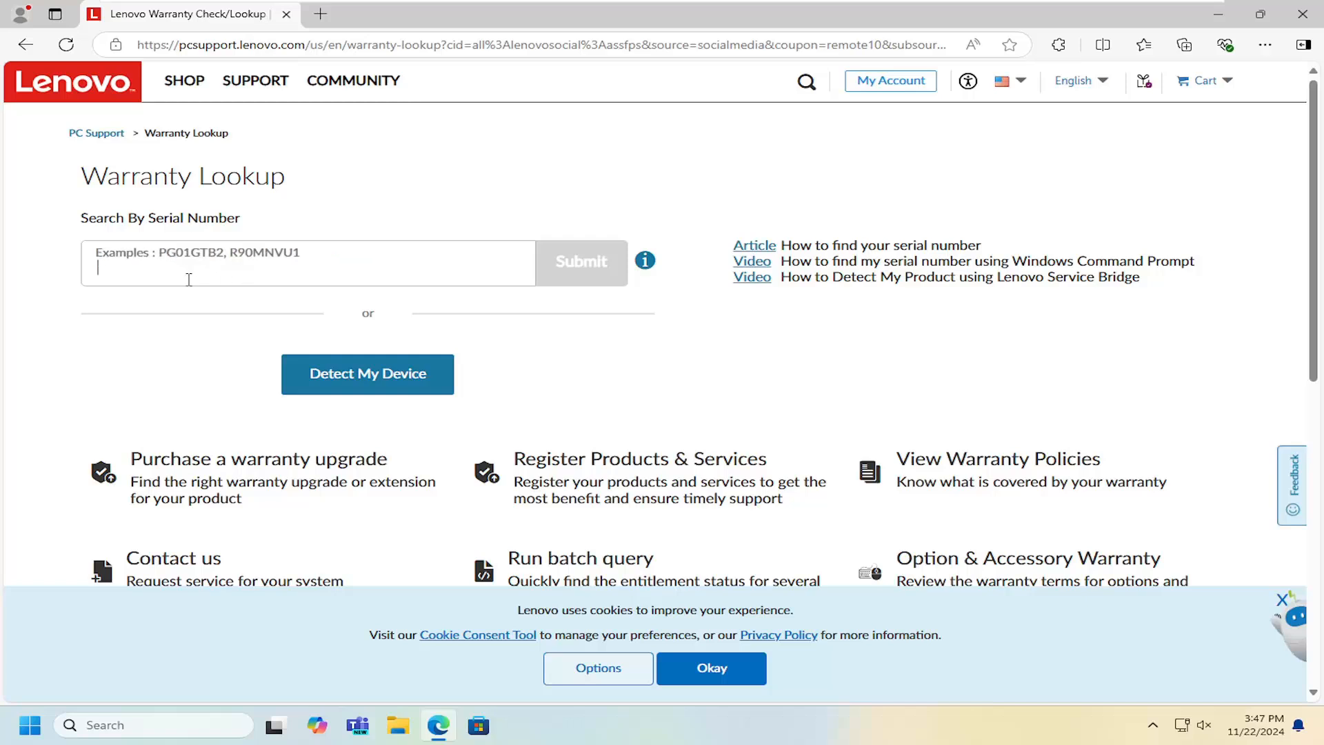
{"action": "mouse_move", "coordinate": [367, 374]}
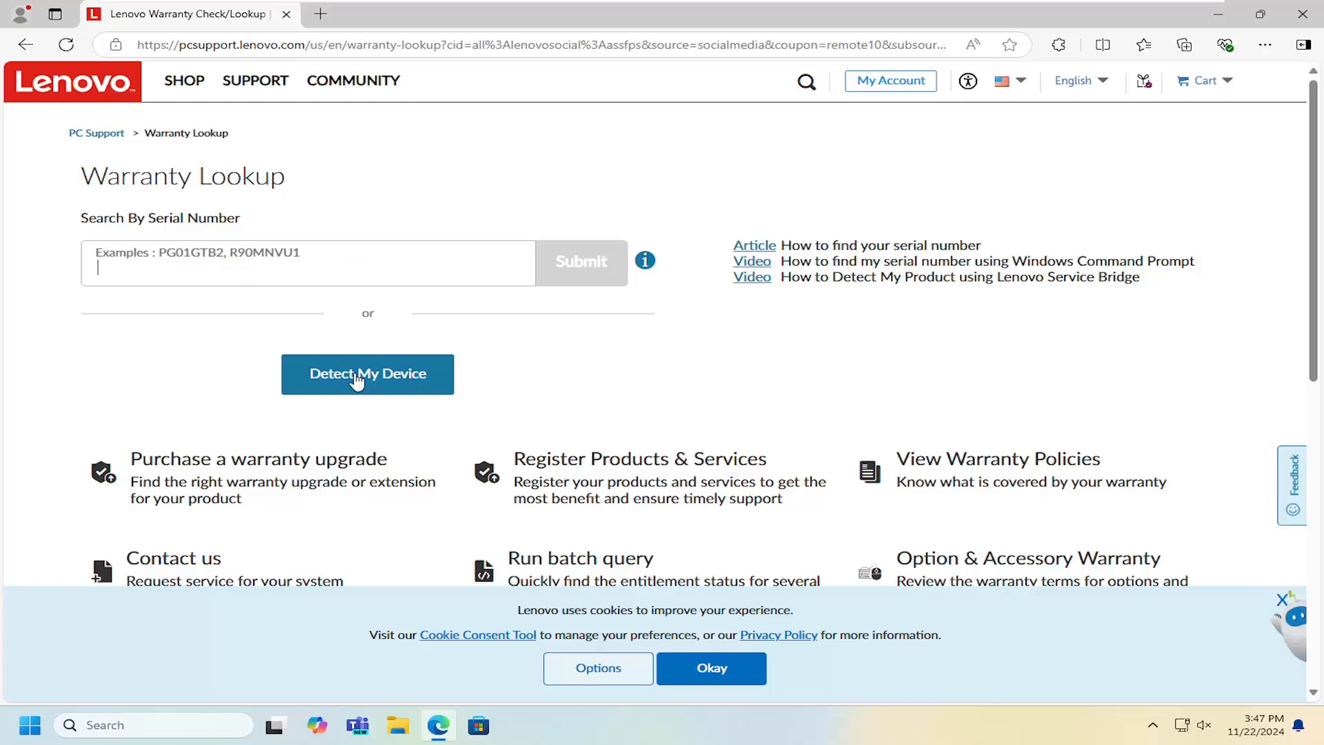
{"action": "type", "text": "null"}
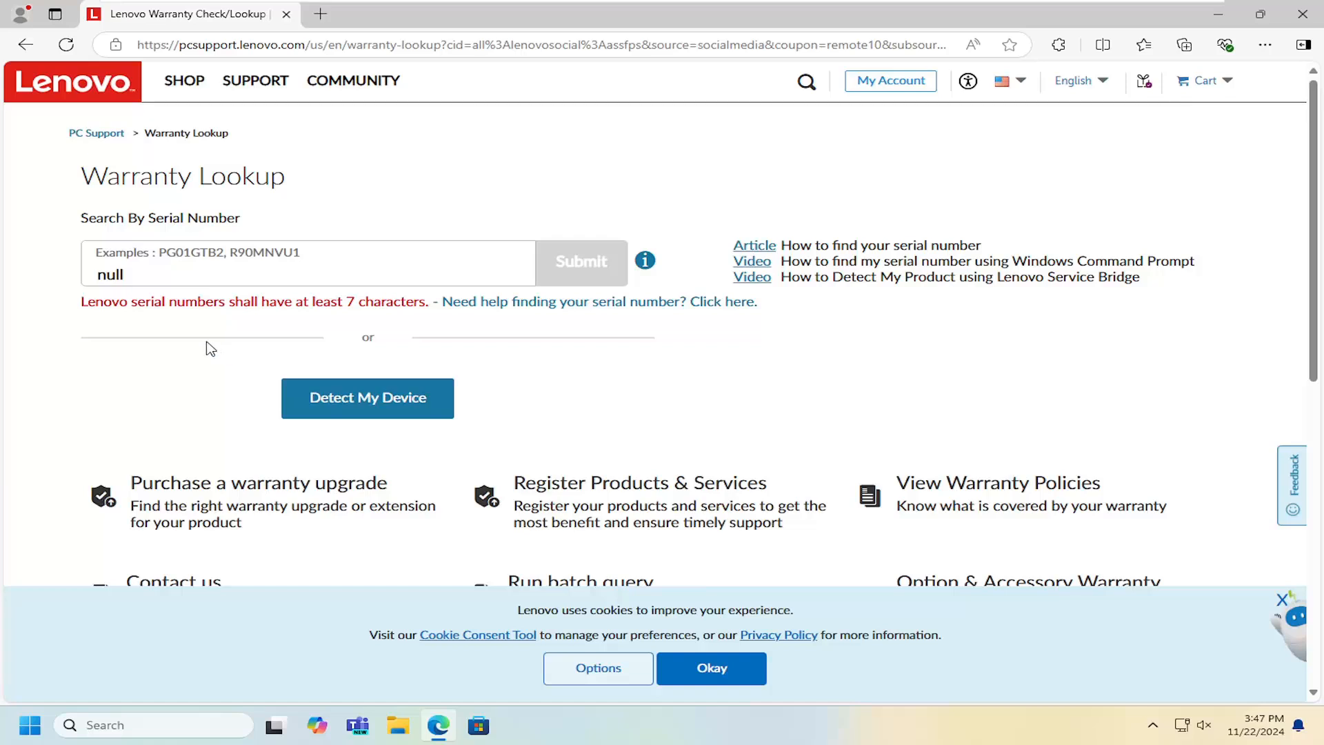
{"action": "scroll", "scroll_direction": "down", "scroll_amount": 3}
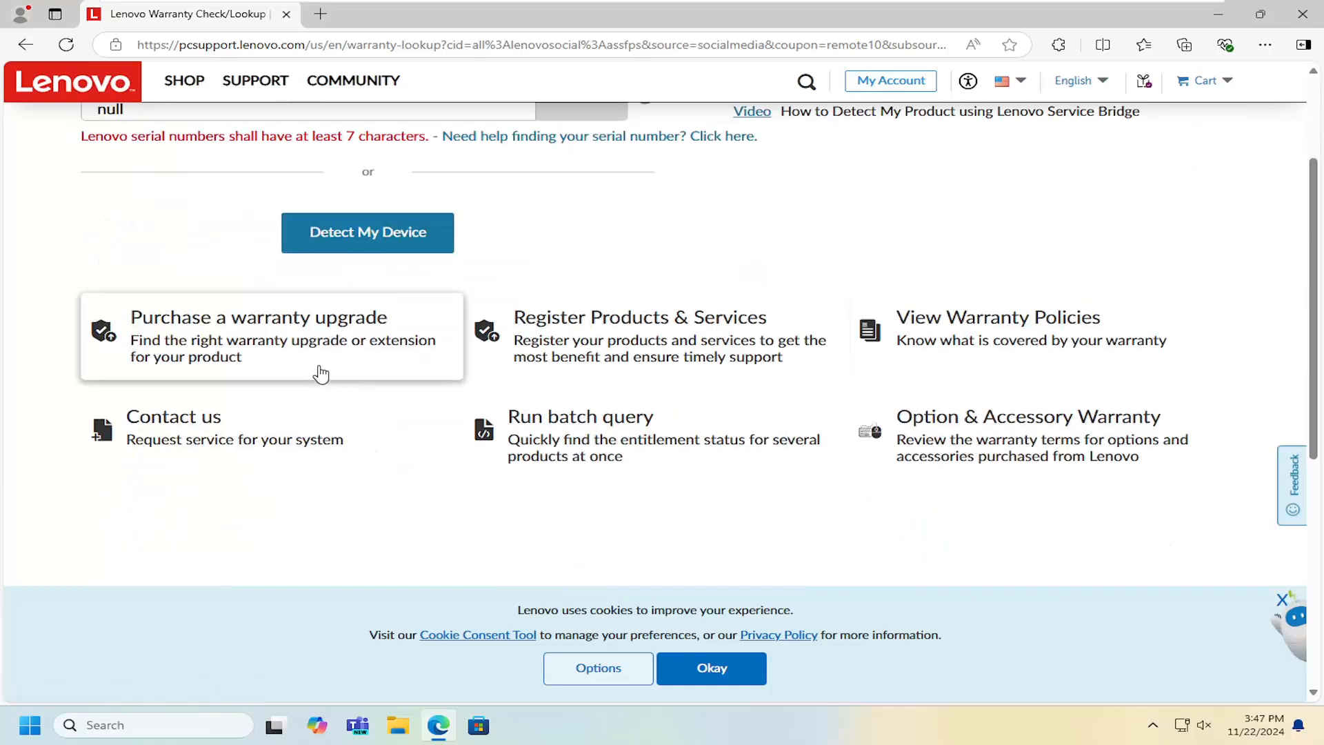
{"action": "scroll", "scroll_direction": "up", "scroll_amount": 3}
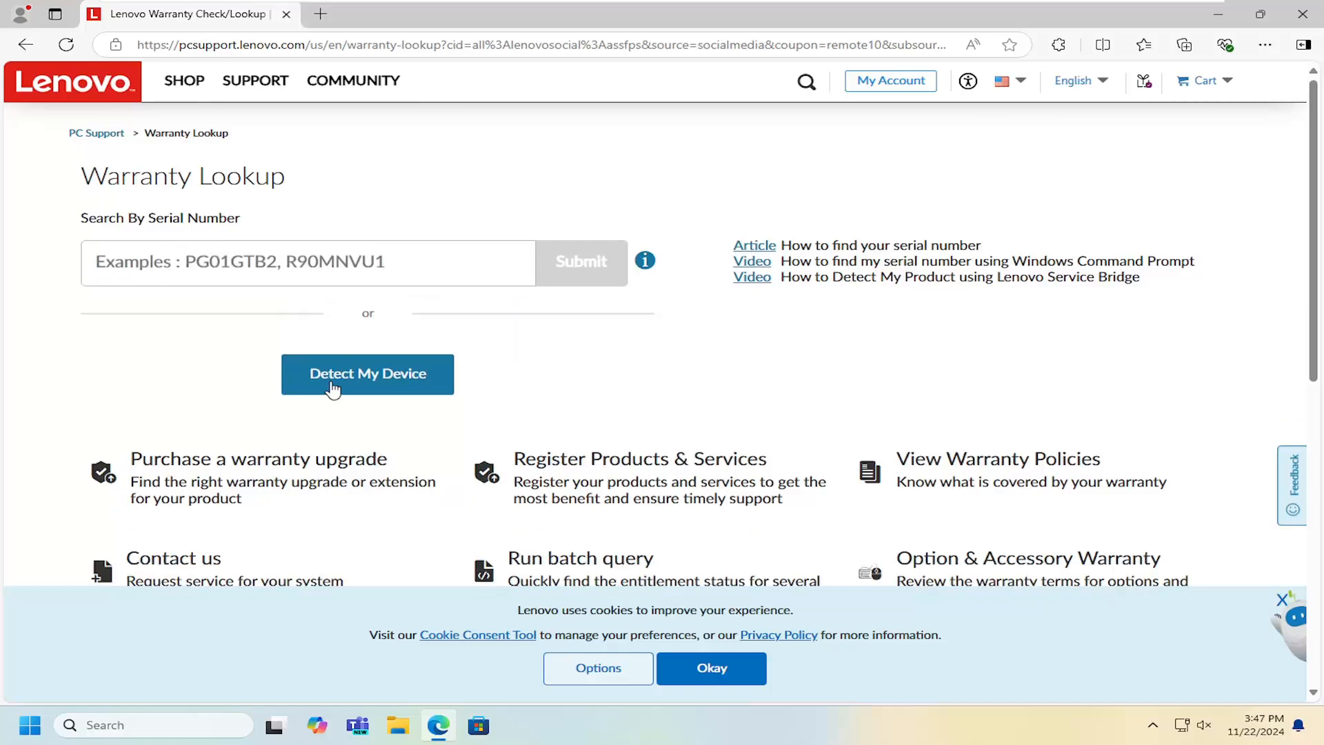
{"action": "type", "text": "null"}
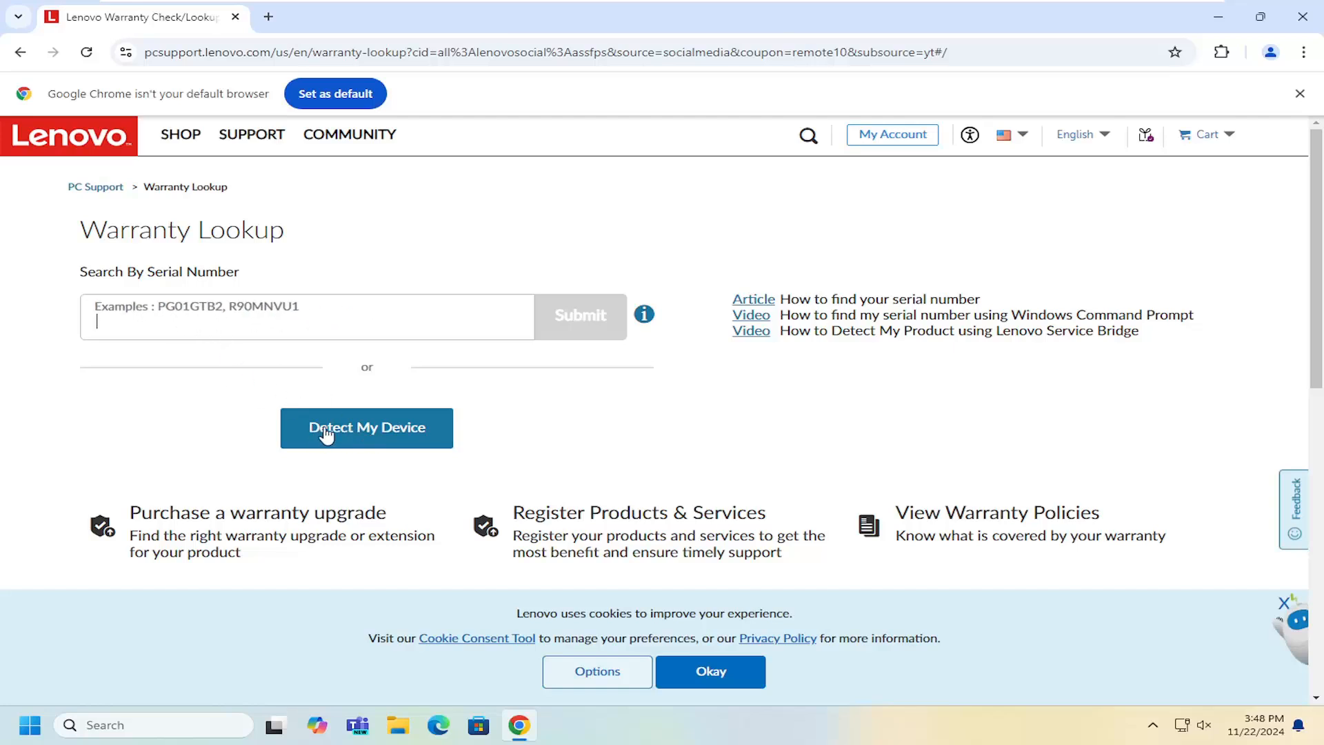
Run Detect My Device and let the Lenovo Service Bridge check finish
{"action": "left_click", "coordinate": [367, 428]}
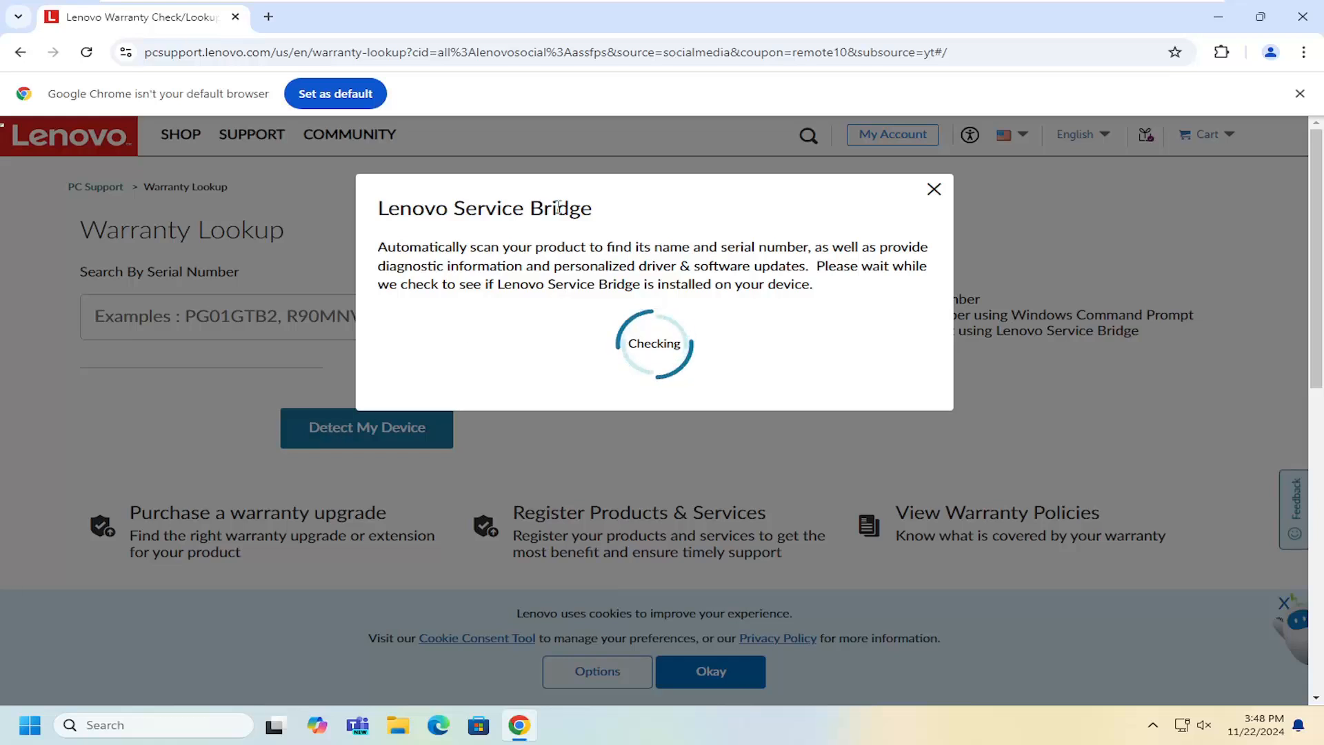
{"action": "left_click", "coordinate": [933, 189]}
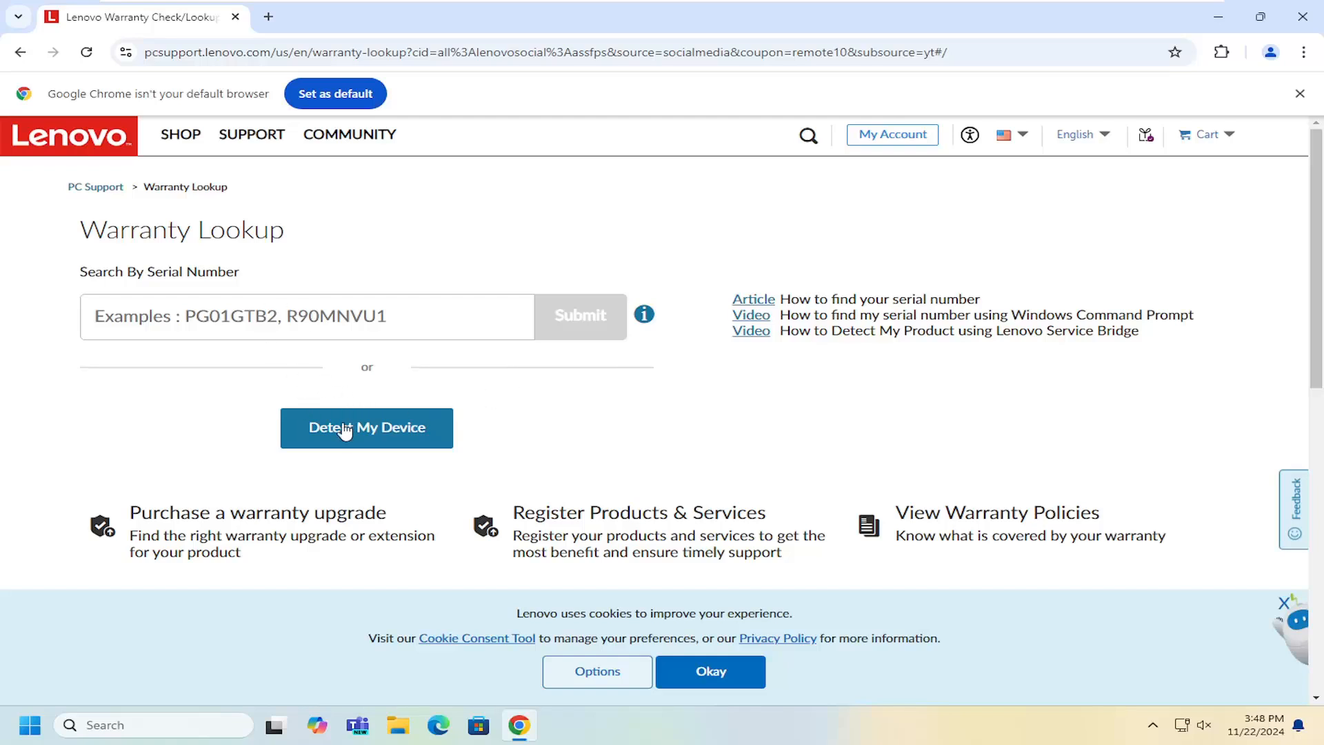
Enter the detected 'null' serial, see the seven-character error, and close Chrome
{"action": "type", "text": "null"}
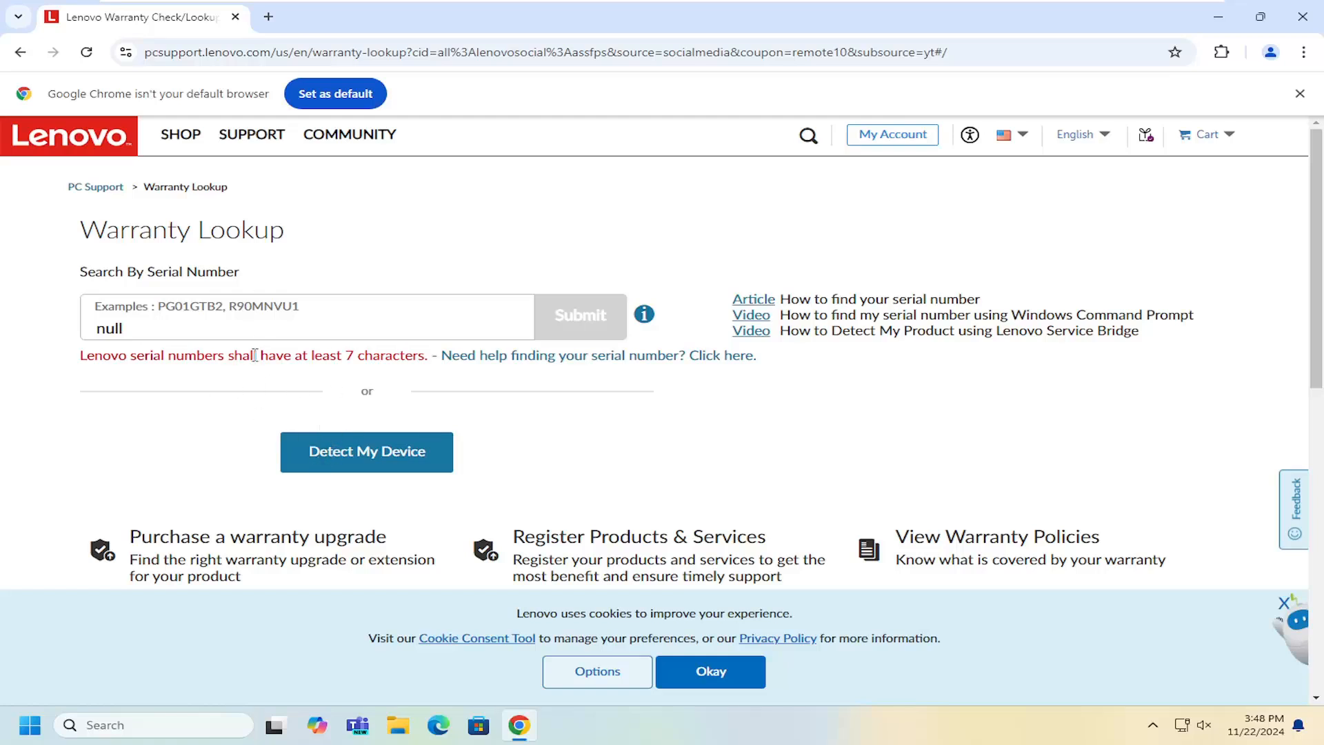
{"action": "mouse_move", "coordinate": [413, 305]}
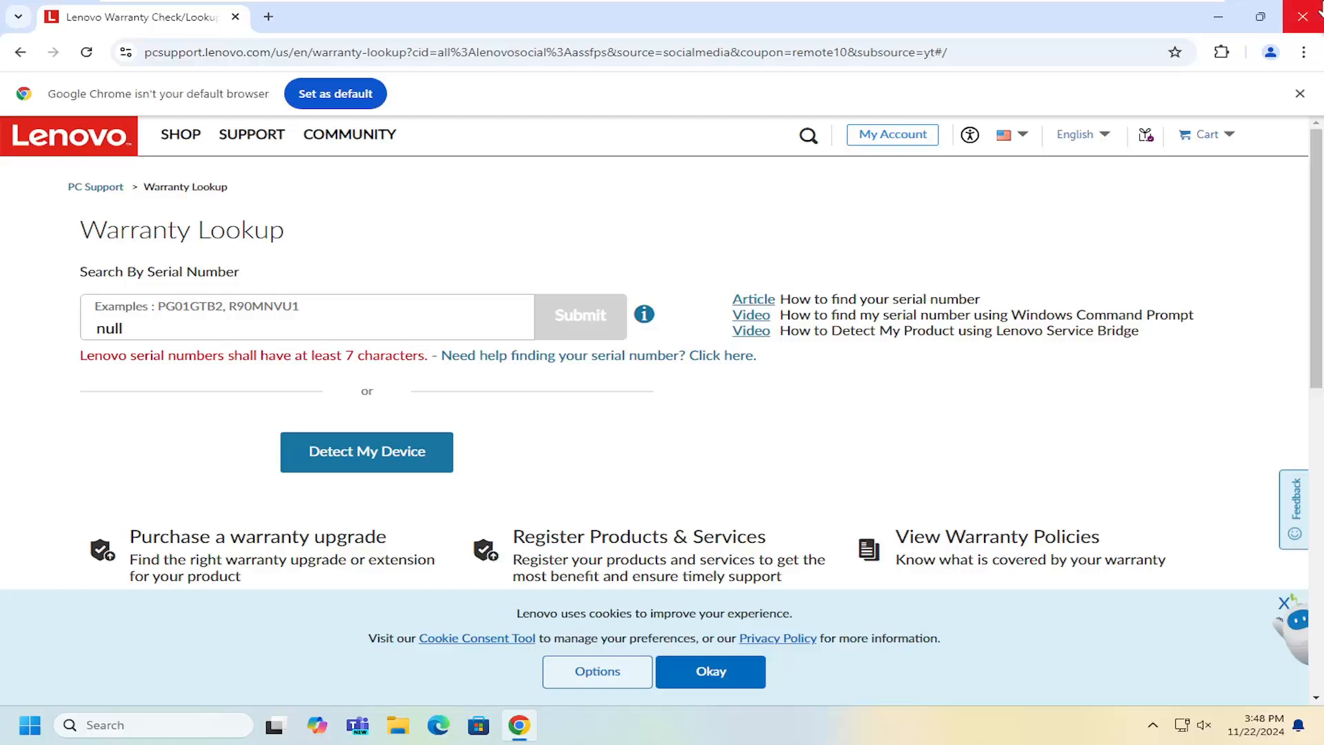
{"action": "left_click", "coordinate": [1308, 17]}
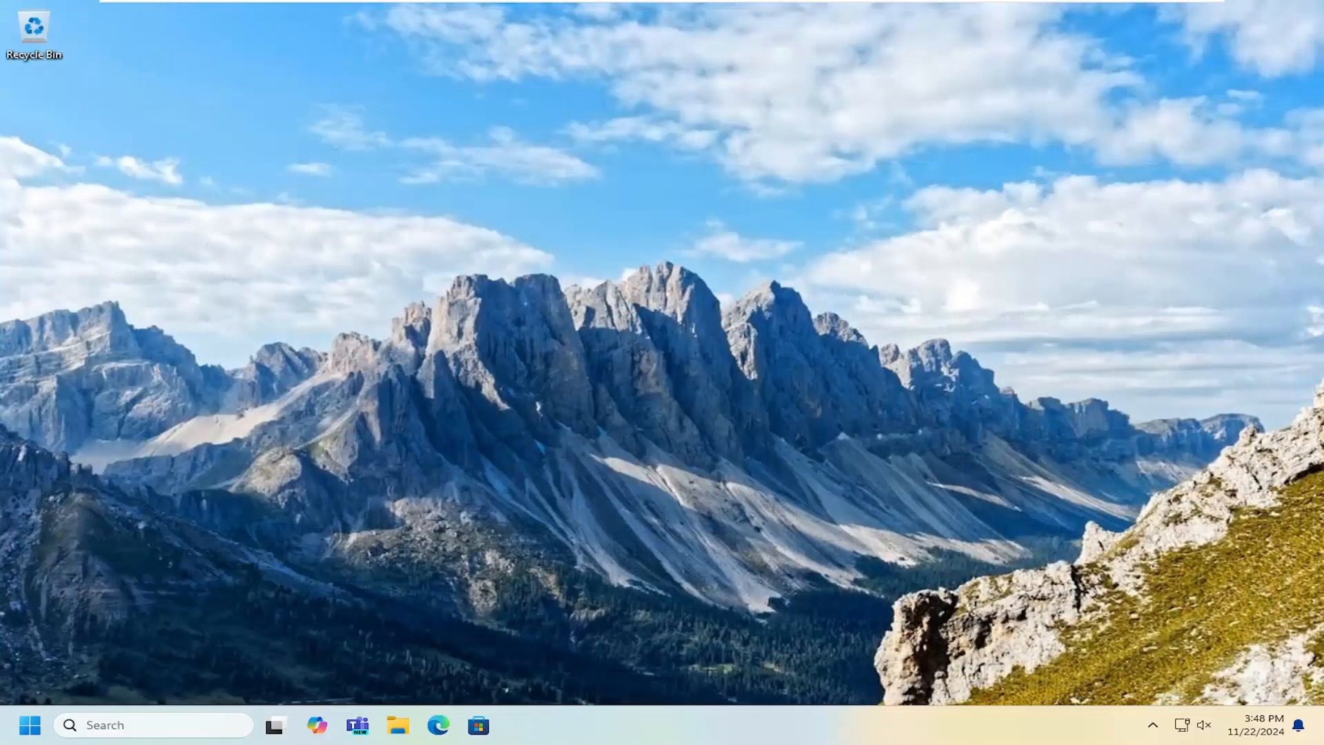